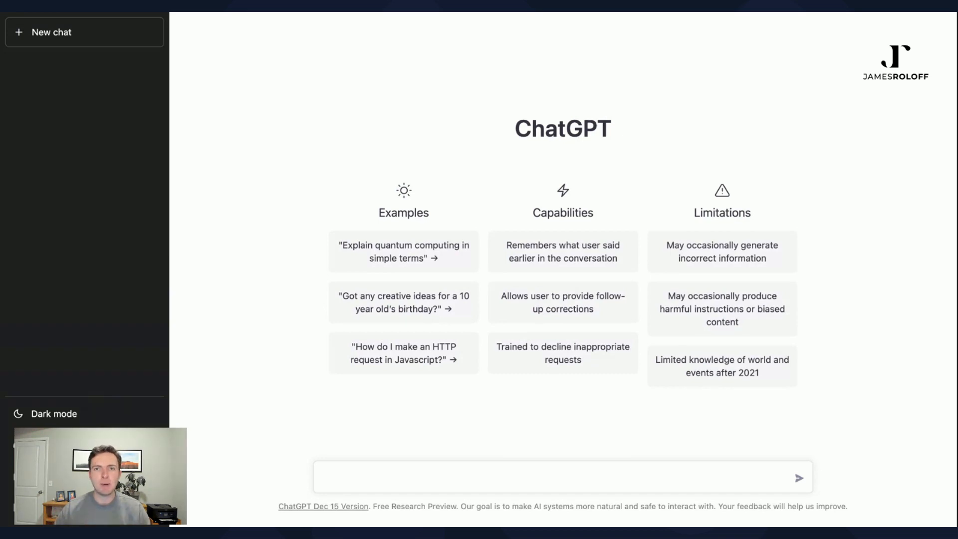
mouse_move(404, 302)
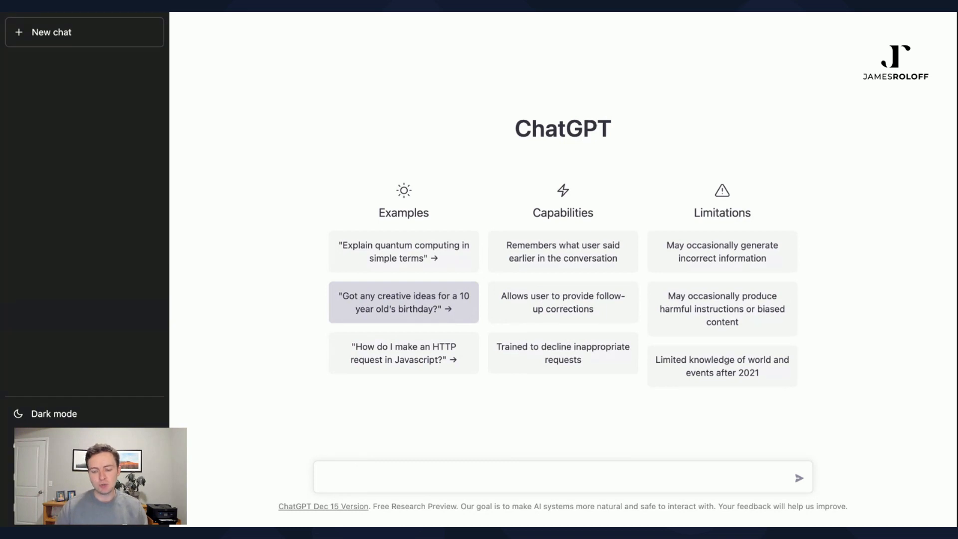
Draft the prompt 'write me a blog post about cold email strategies' in the message box.
text(write me a)
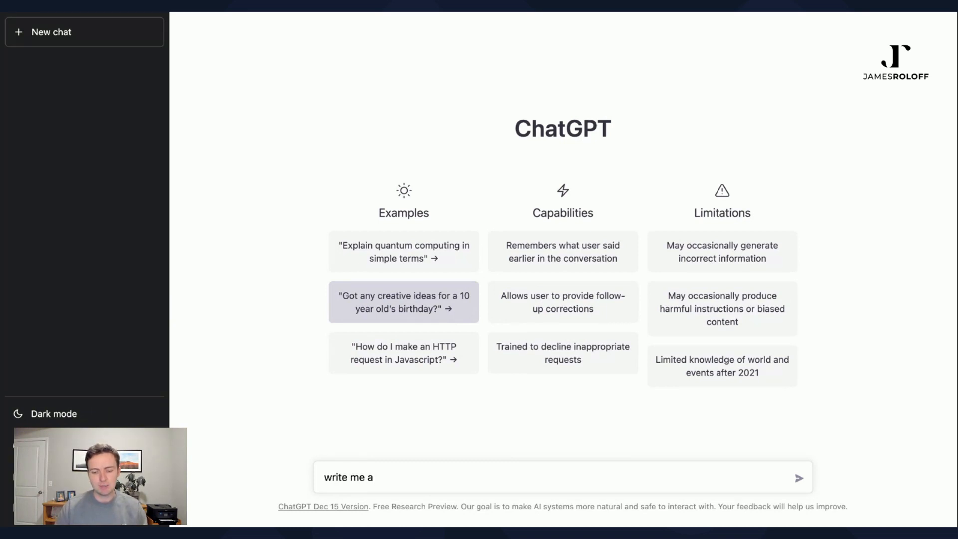
text(blog post about cold)
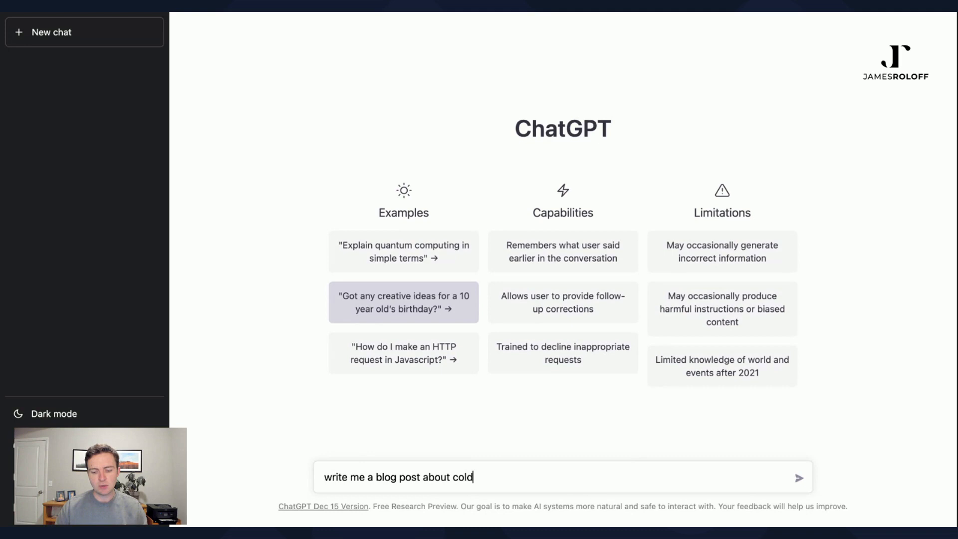
text(email strategie)
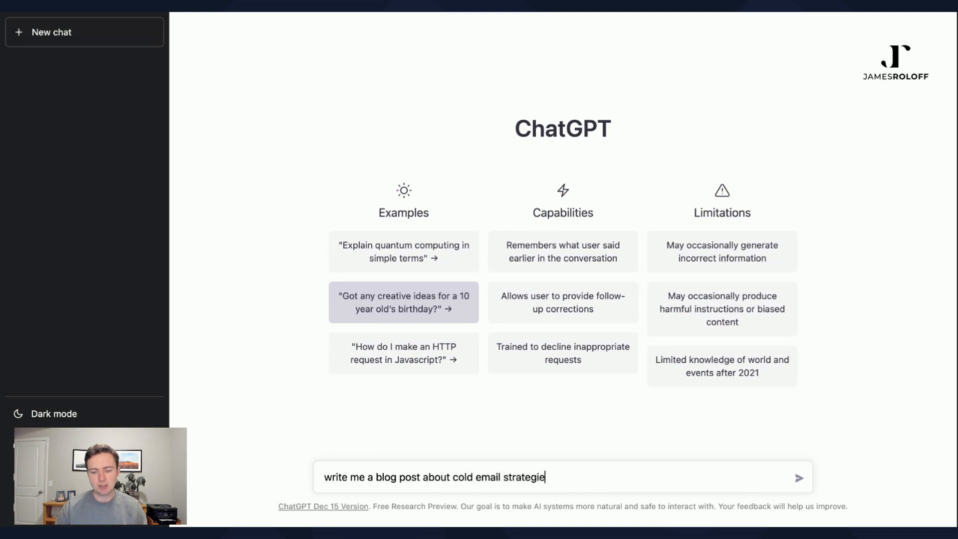
Send the blog post request, read the seven-tip response, then start a new empty chat.
click(799, 478)
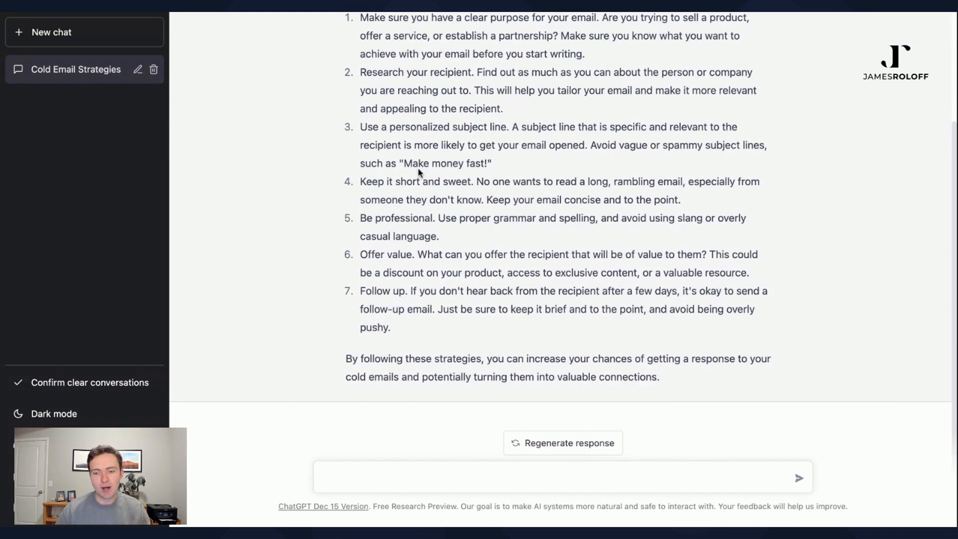
mouse_move(411, 162)
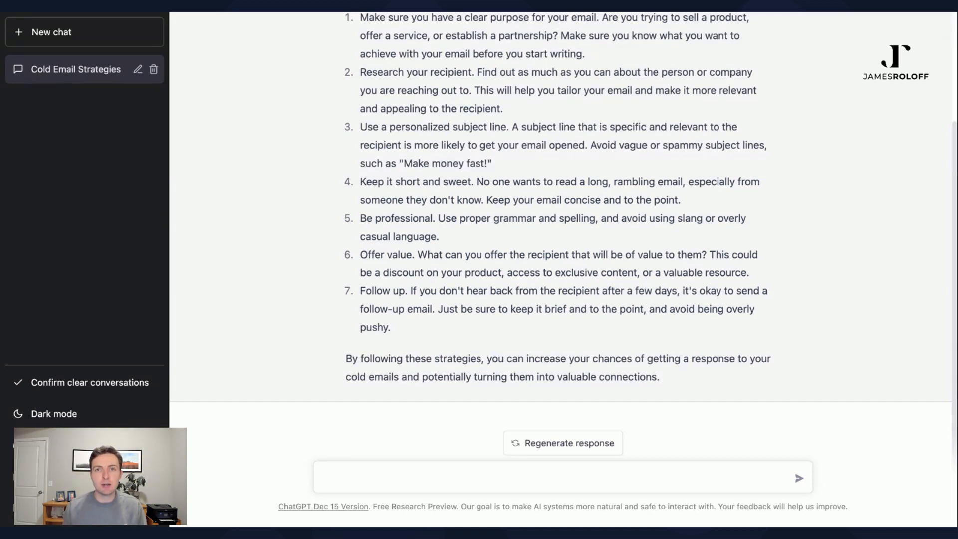
click(154, 69)
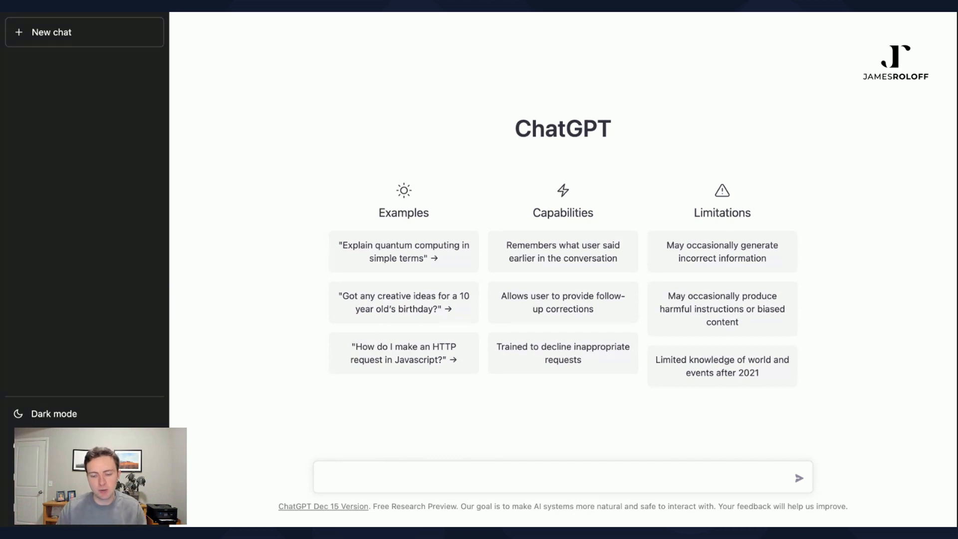
Ask 'what are some common questions about cold emailing' in the new chat.
text(what are some common ques)
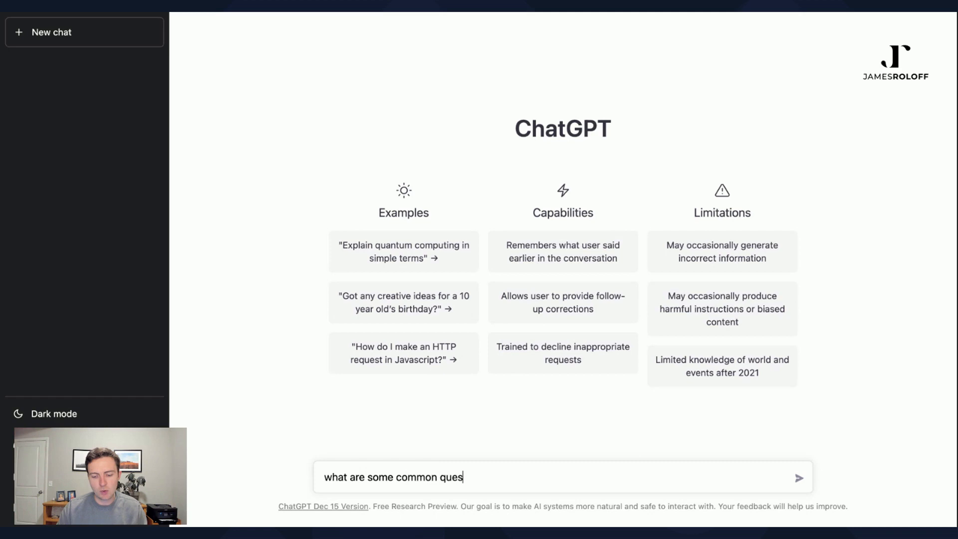
text(tions a)
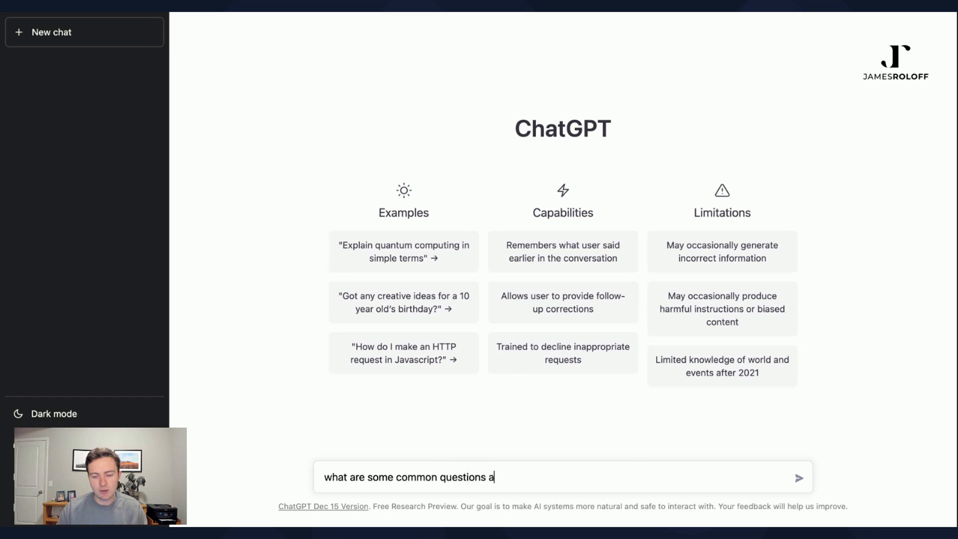
text(bout cold emailing)
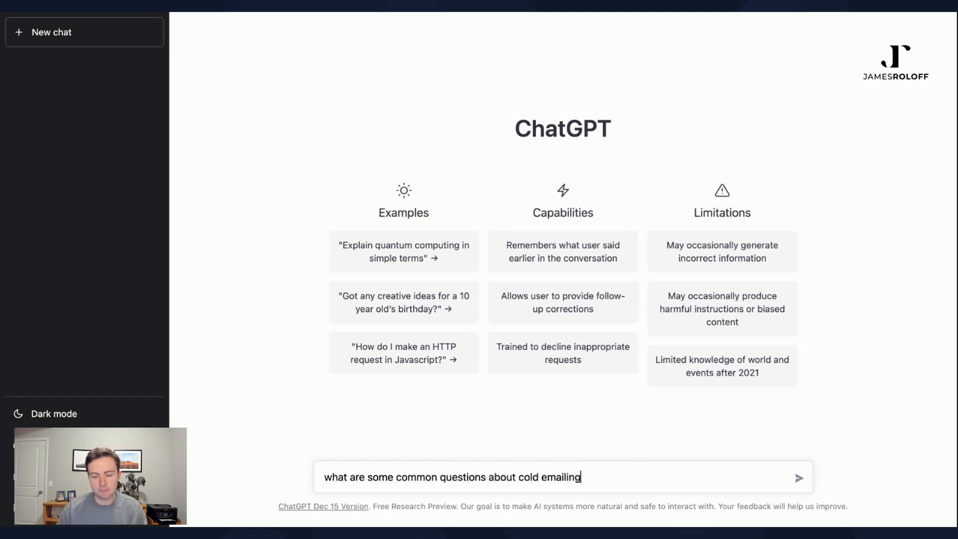
click(799, 478)
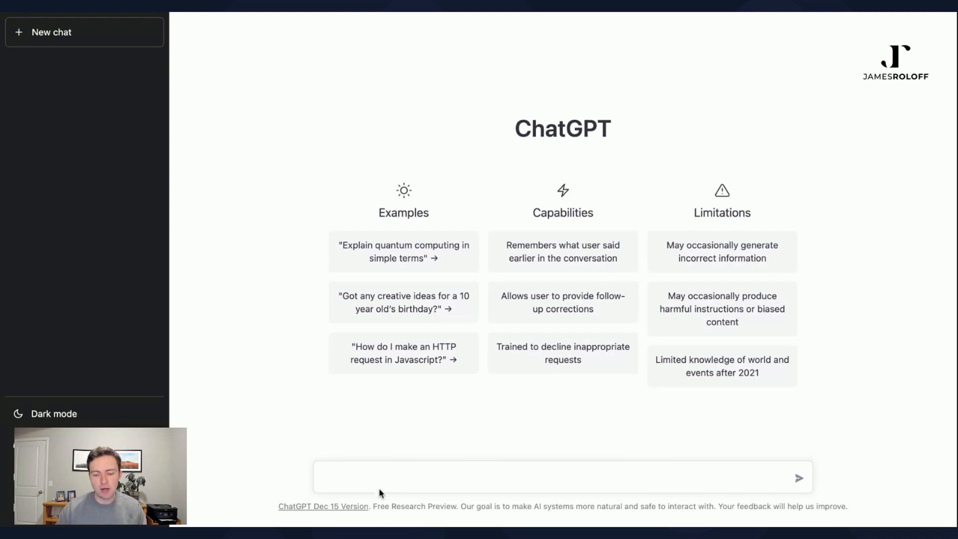
Ask 'what is a cold email', then follow up with 'what are the benefits of cold emailing'.
text(what is a cold)
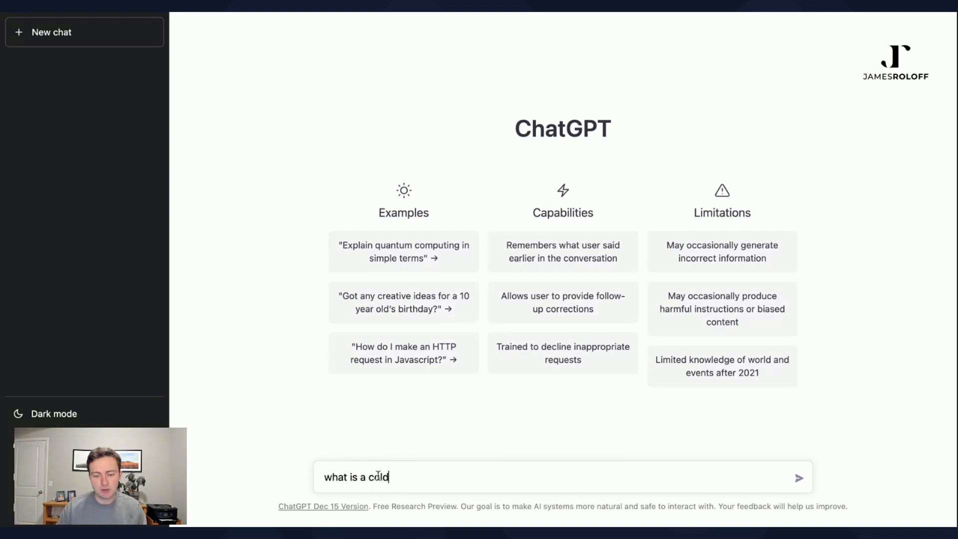
click(799, 478)
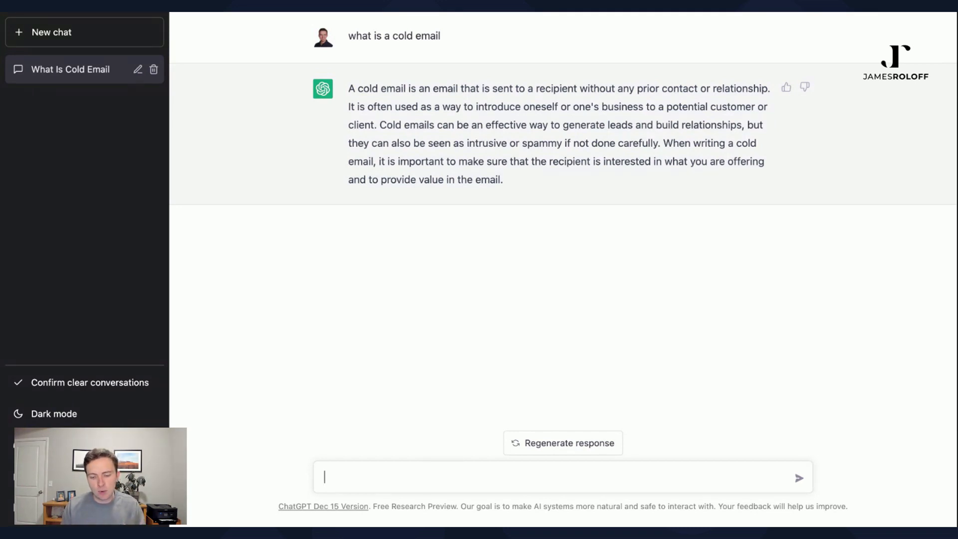
text(what are the benefits of c)
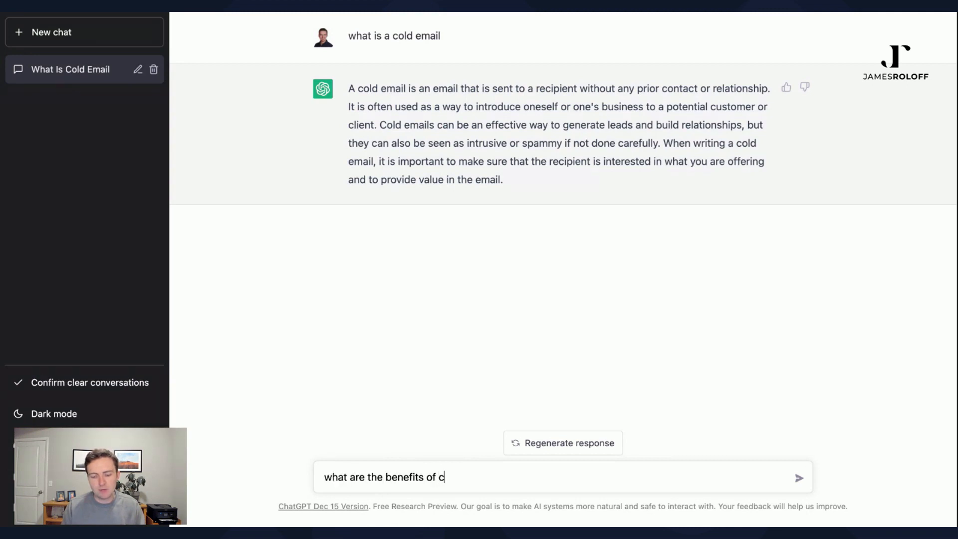
click(798, 478)
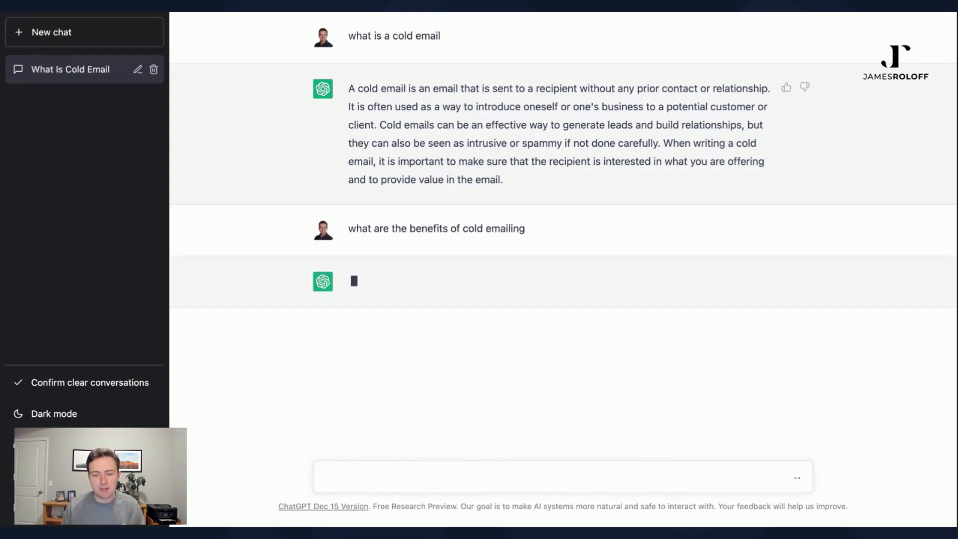